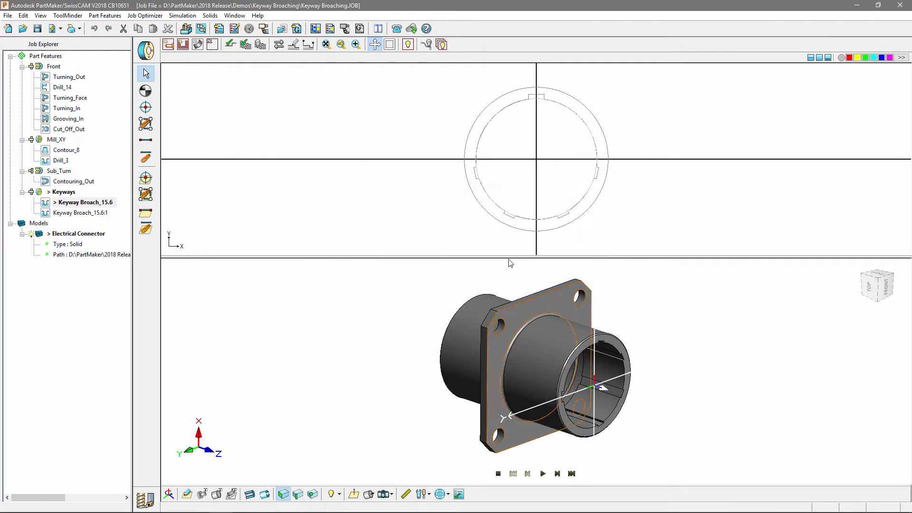
- Bring up the ToolMinder tooling database commands
left_click(68, 15)
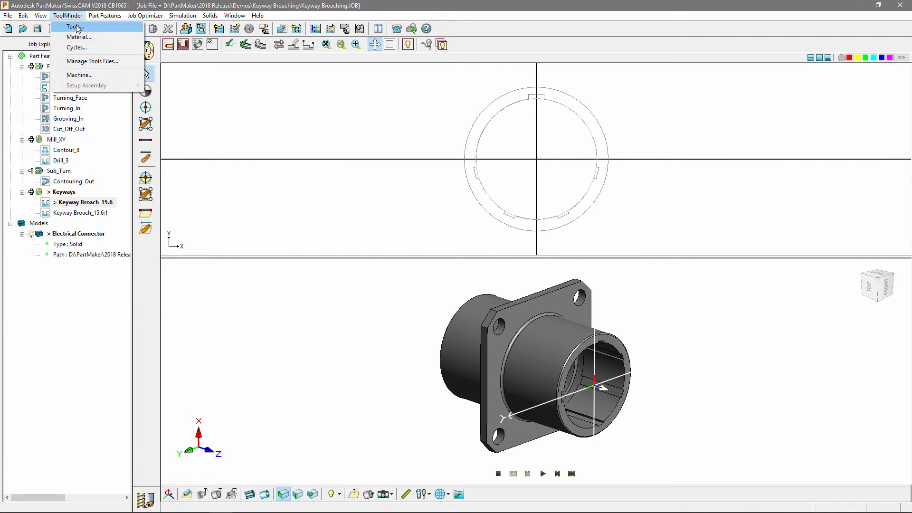
- Select tool T016 Keyway Broach_8 in the tool database, keep type Keyway Broach, and show its shape preview
left_click(73, 26)
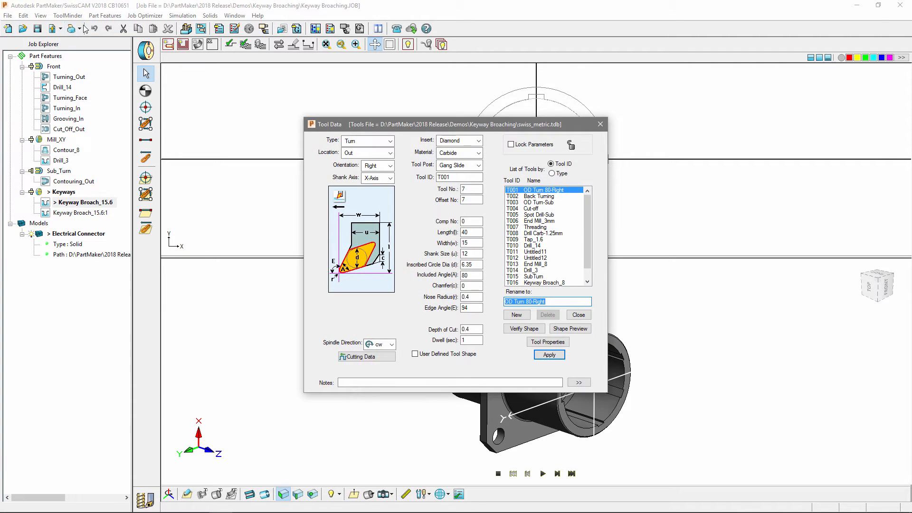
scroll("down", 3)
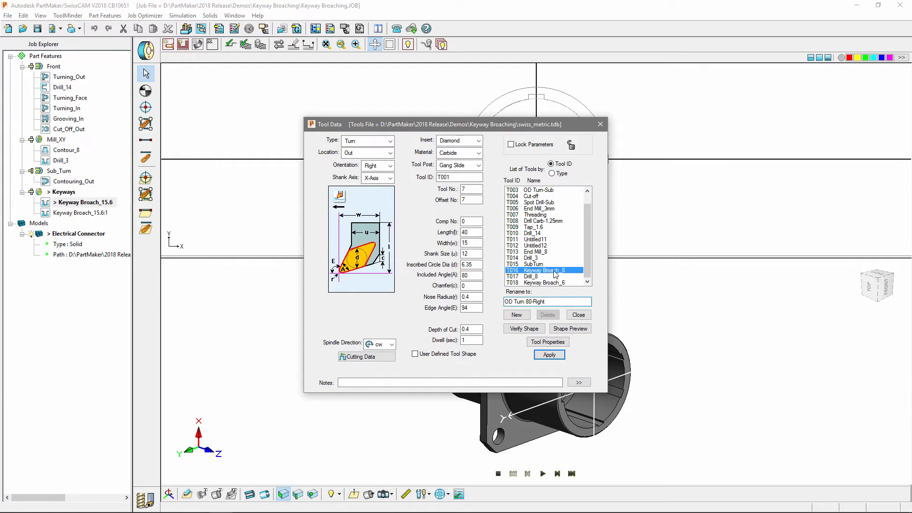
left_click(541, 270)
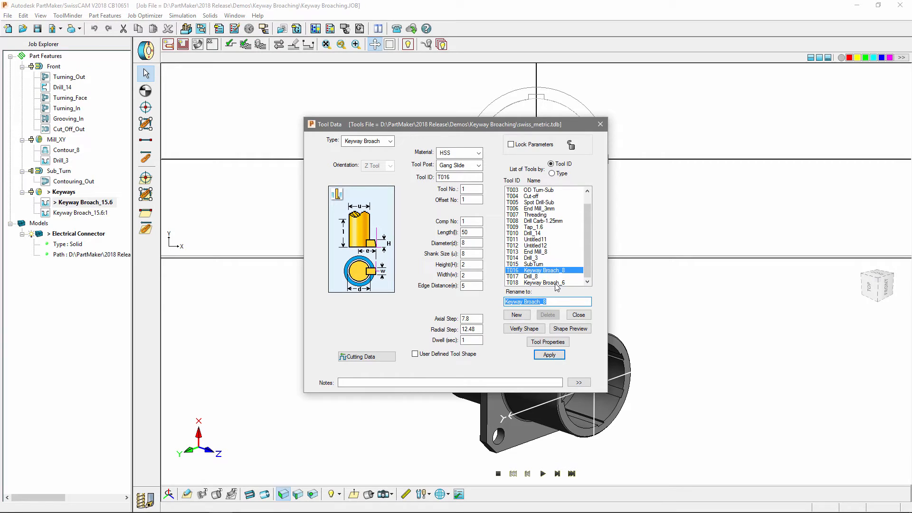
left_click(390, 140)
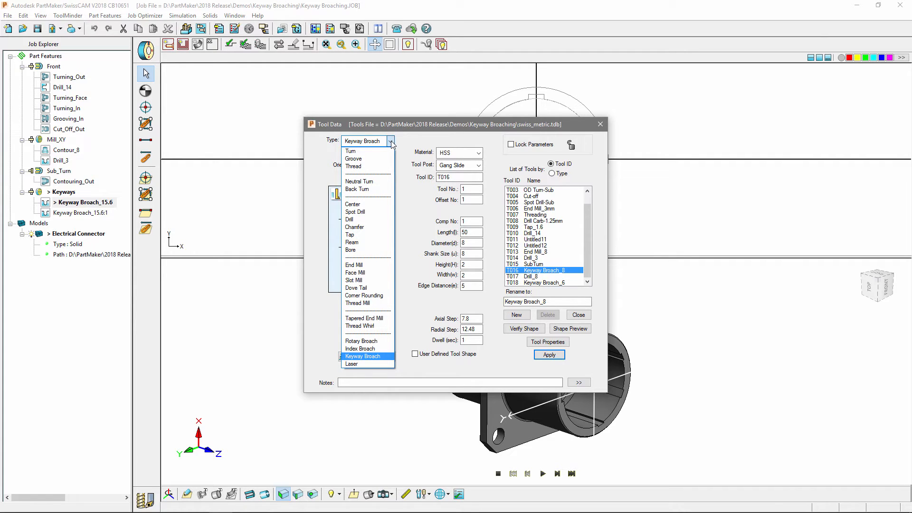
left_click(363, 356)
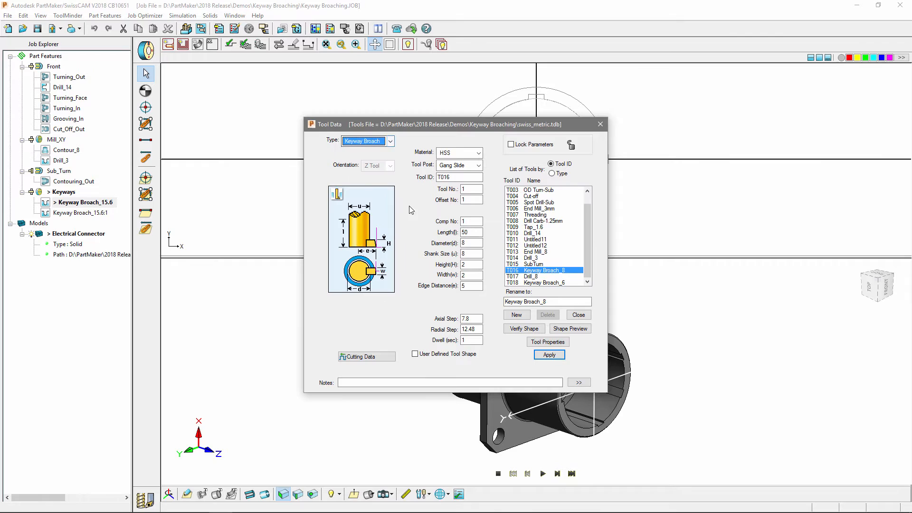
mouse_move(412, 268)
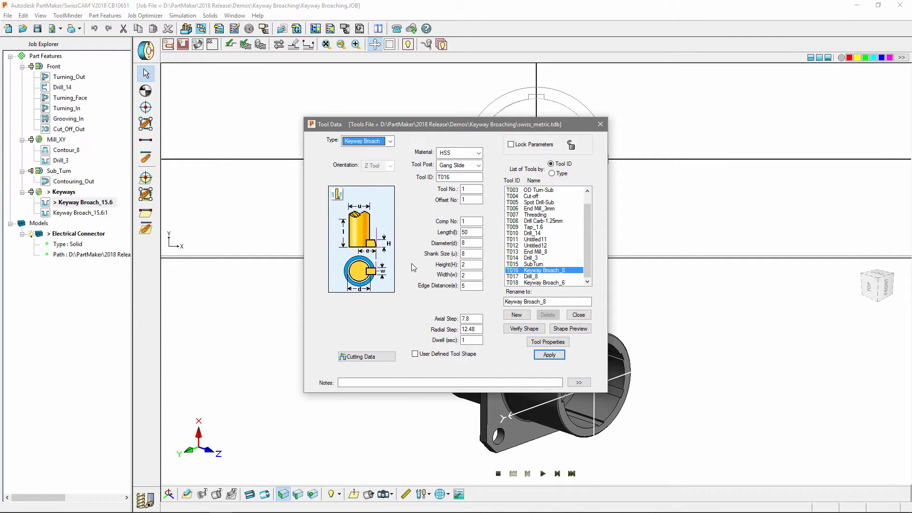
mouse_move(460, 309)
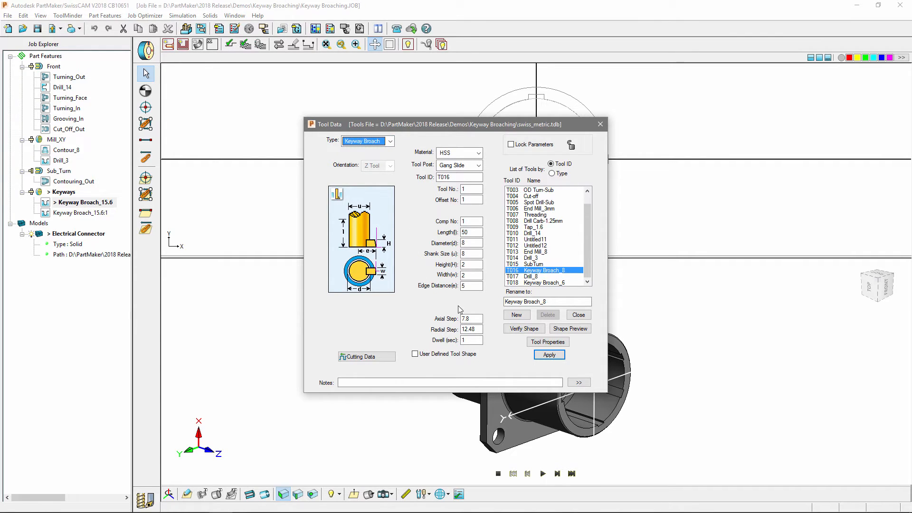
left_click(569, 328)
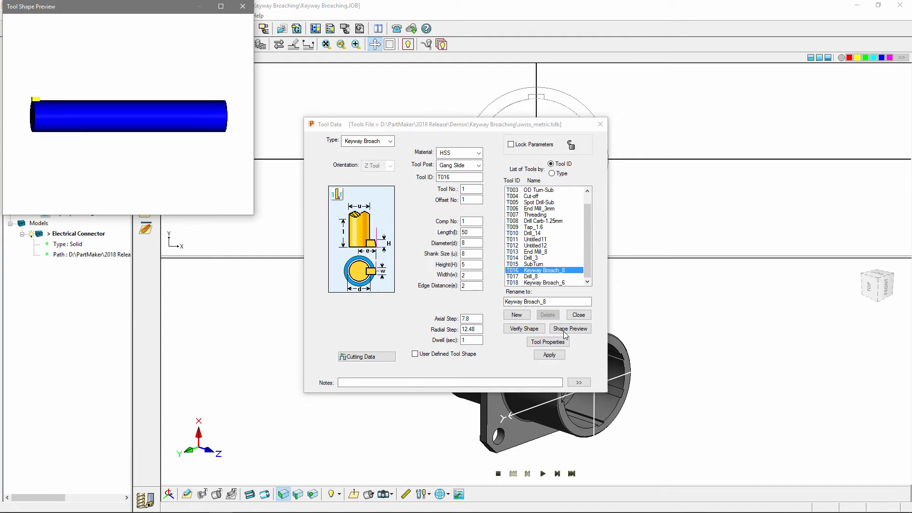
mouse_move(102, 153)
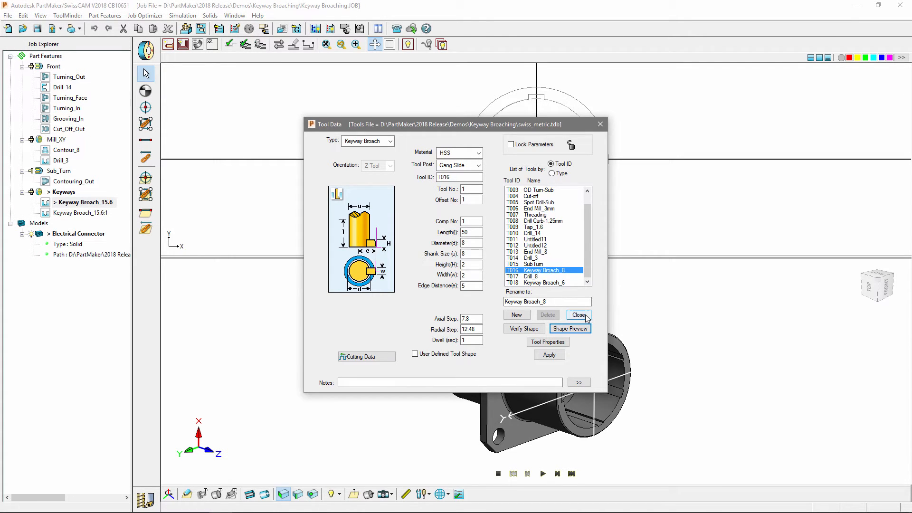
- Create a hole group of type Keyway Broach with diameter 15.6 and nominal depth 11
left_click(578, 314)
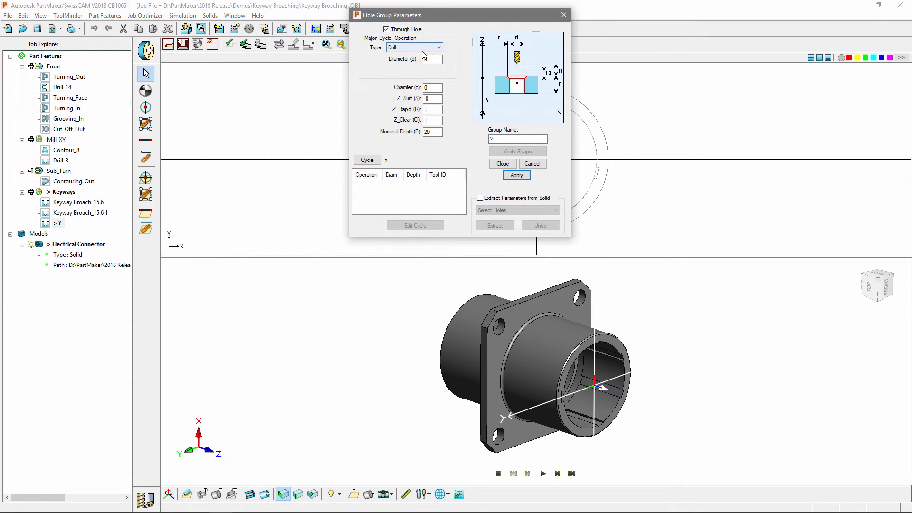
left_click(437, 48)
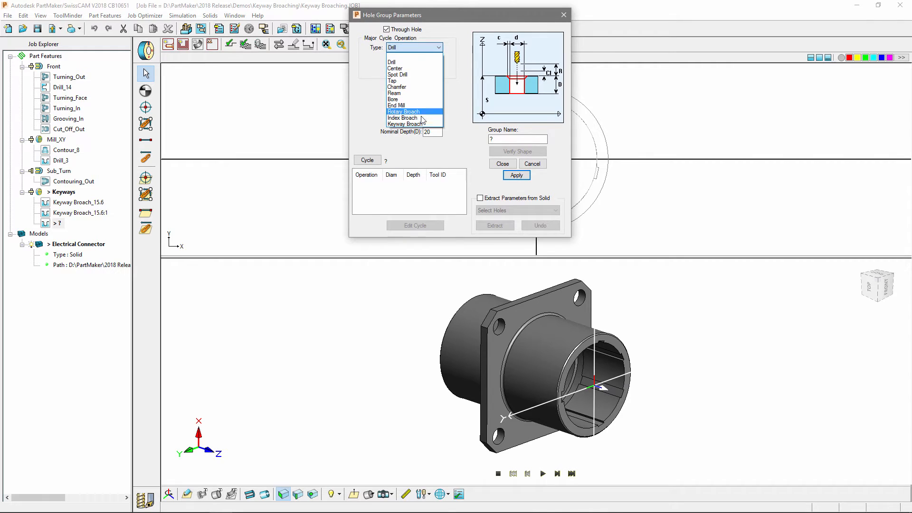
left_click(406, 124)
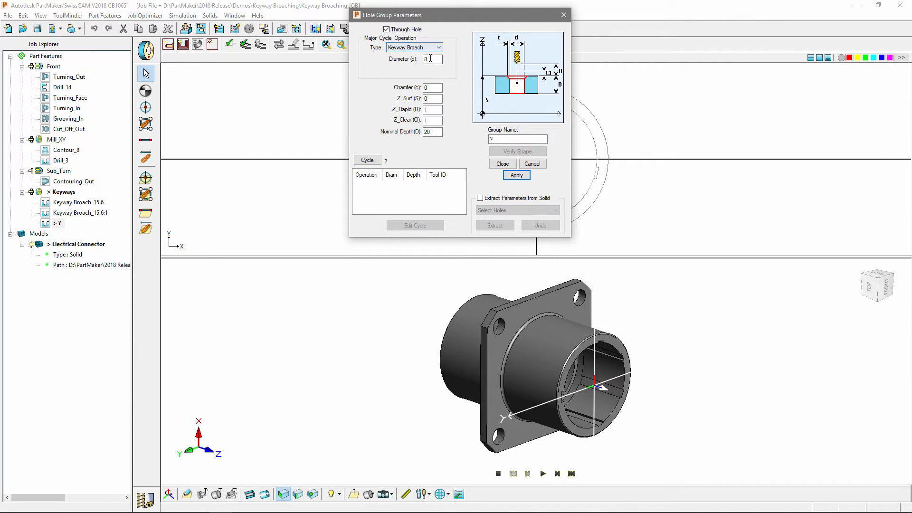
left_click(431, 58)
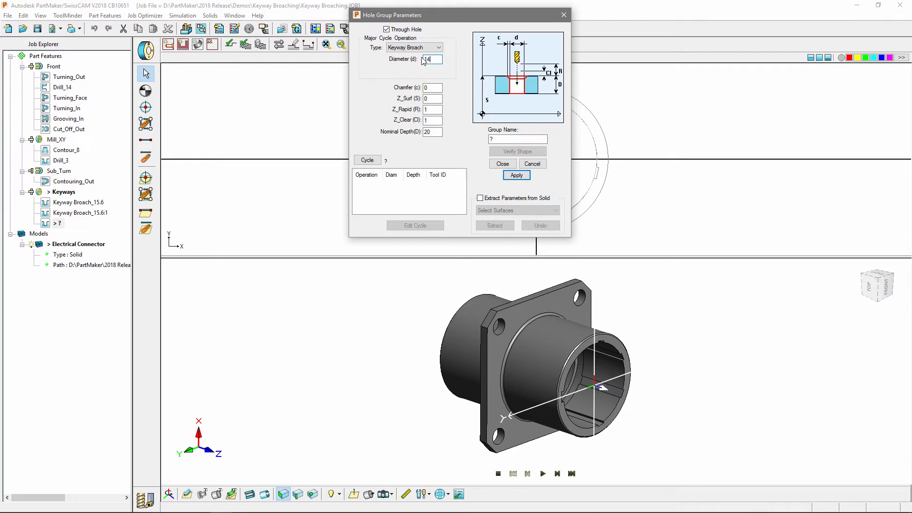
type("15.6")
left_click(432, 132)
type("11")
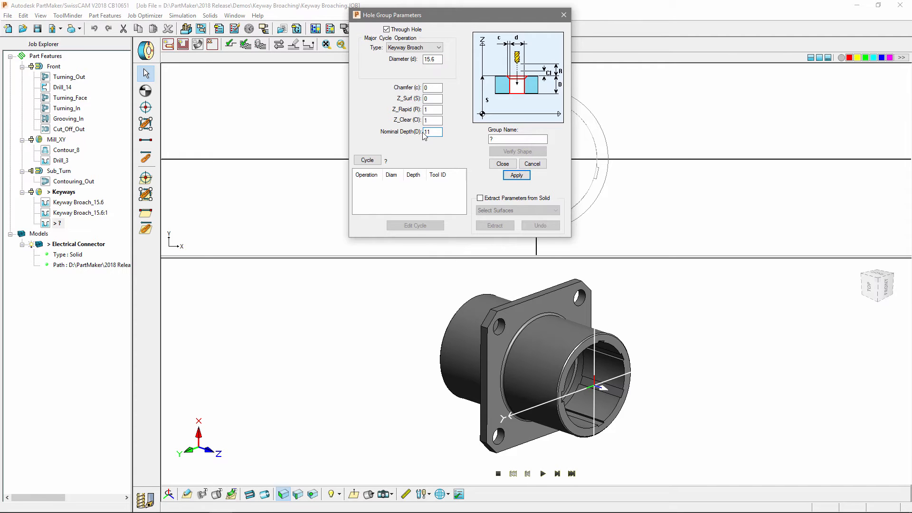
left_click(367, 160)
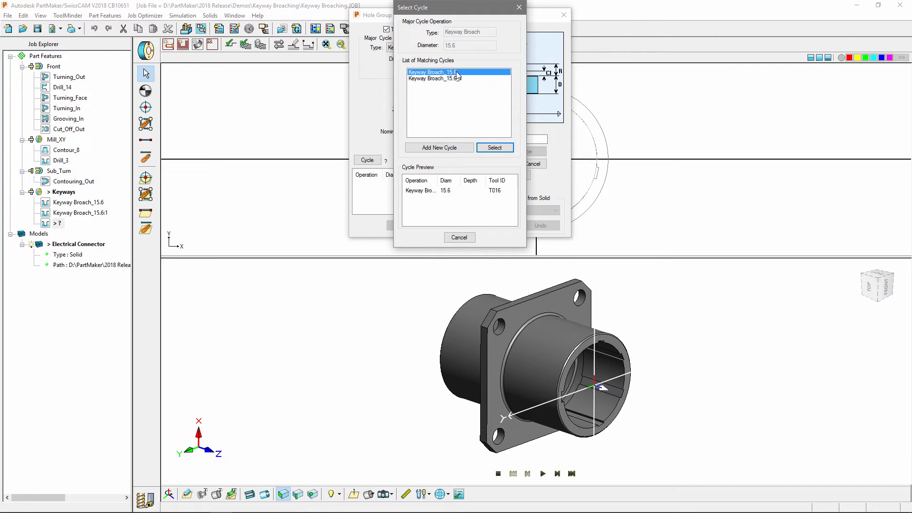
- Use the existing Keyway Broach_15.6 cycle and bring up its keyway broach operation parameters
left_click(495, 148)
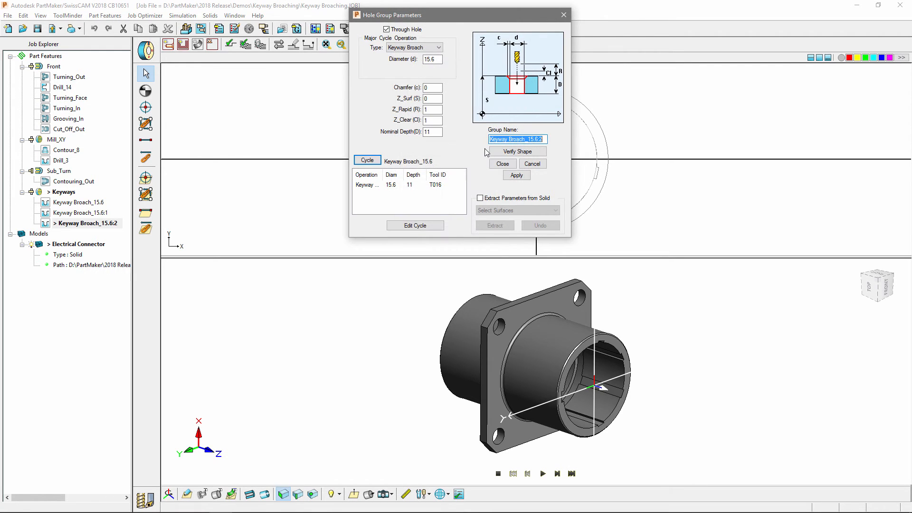
left_click(415, 225)
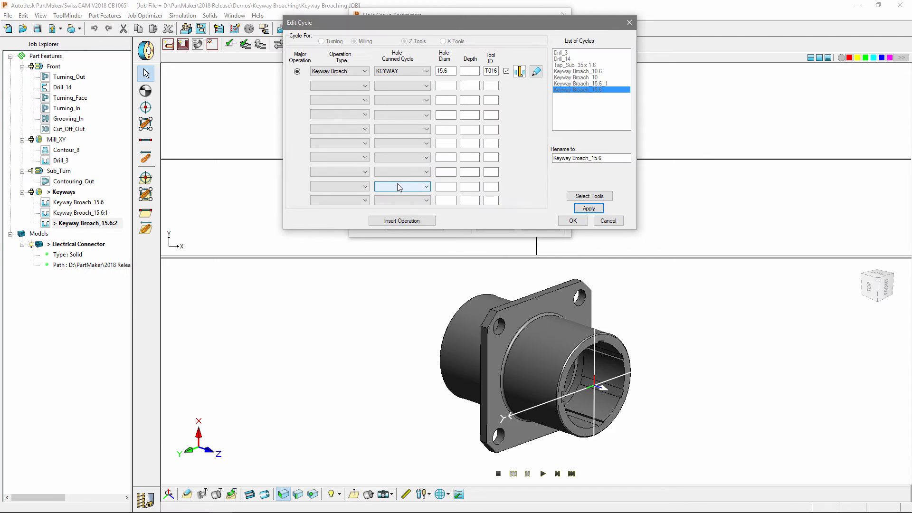
mouse_move(403, 172)
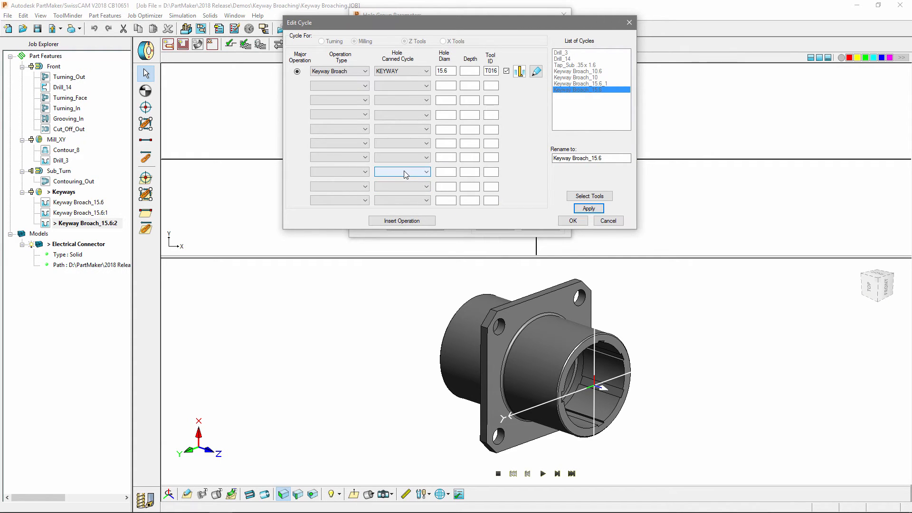
left_click(364, 71)
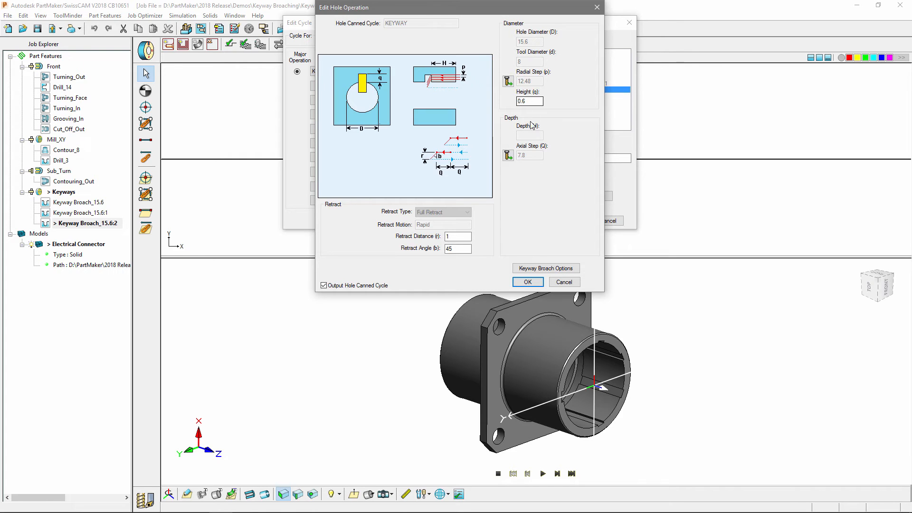
- Review the keyway broach starting-angle options and confirm the hole operation settings unchanged
left_click(545, 268)
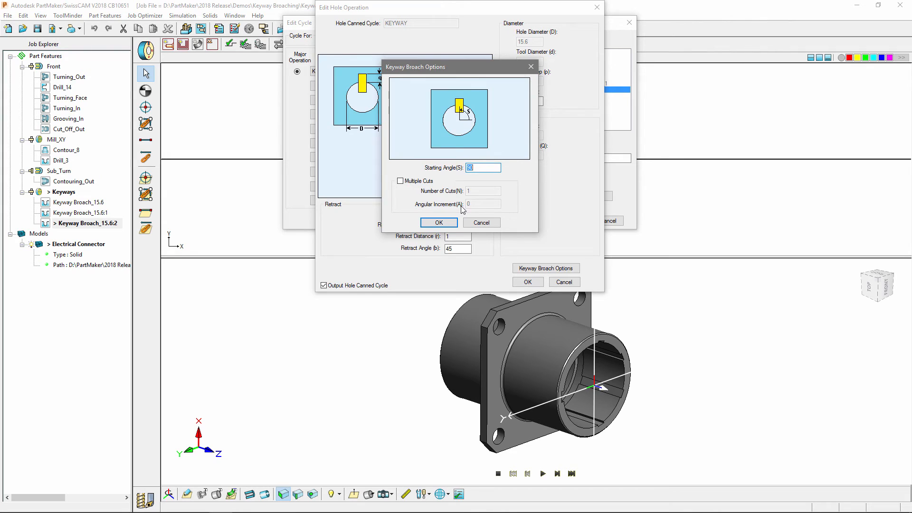
left_click(439, 222)
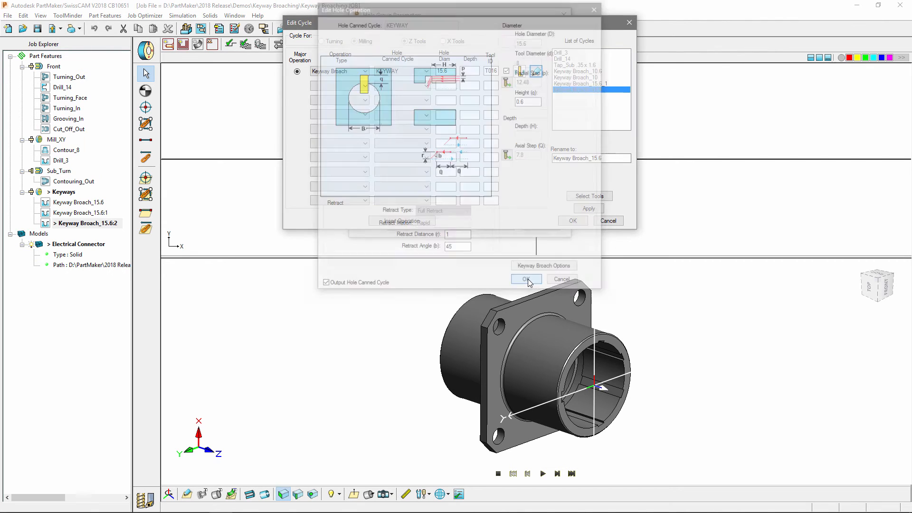
left_click(525, 279)
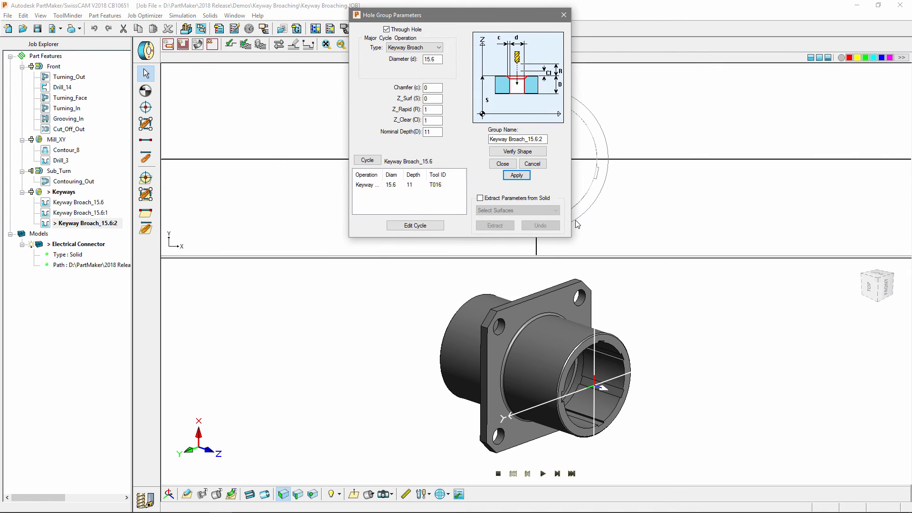
- Play back the toolpaths, generate the process table with default options, and start the machining simulation
left_click(502, 164)
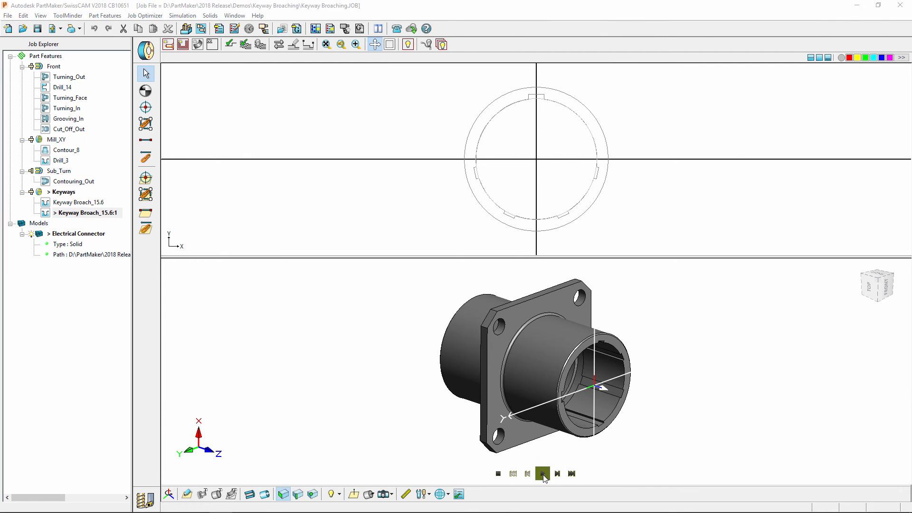
left_click(541, 473)
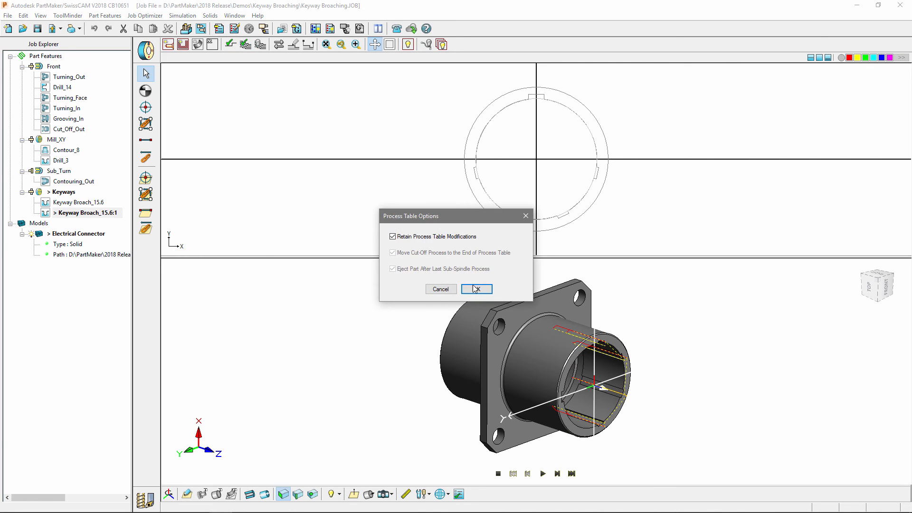
left_click(477, 289)
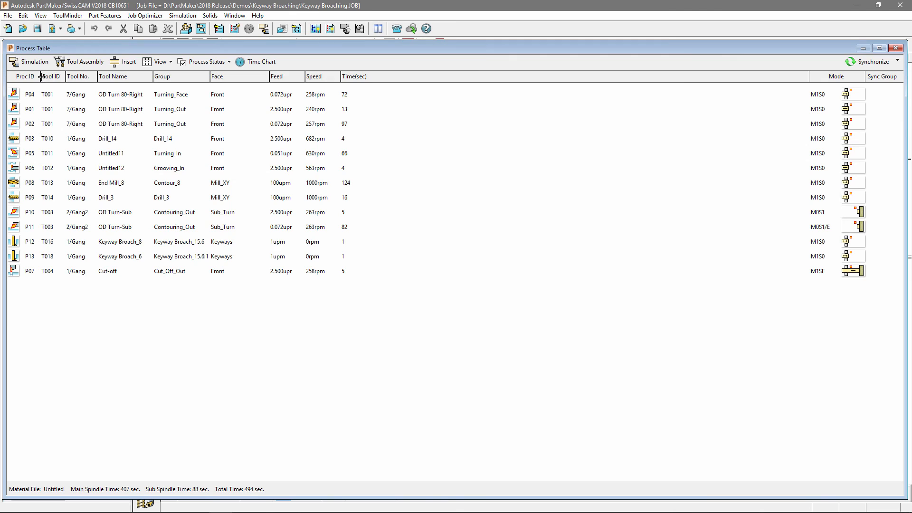
left_click(28, 62)
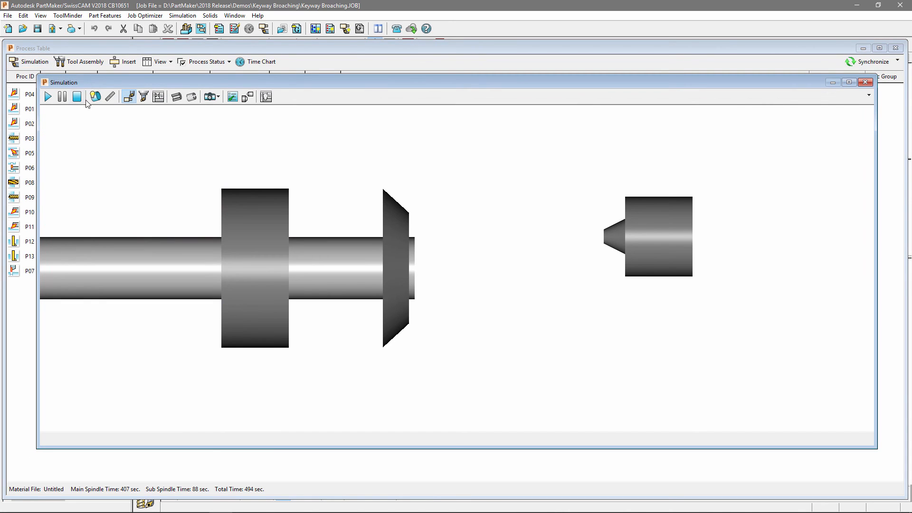